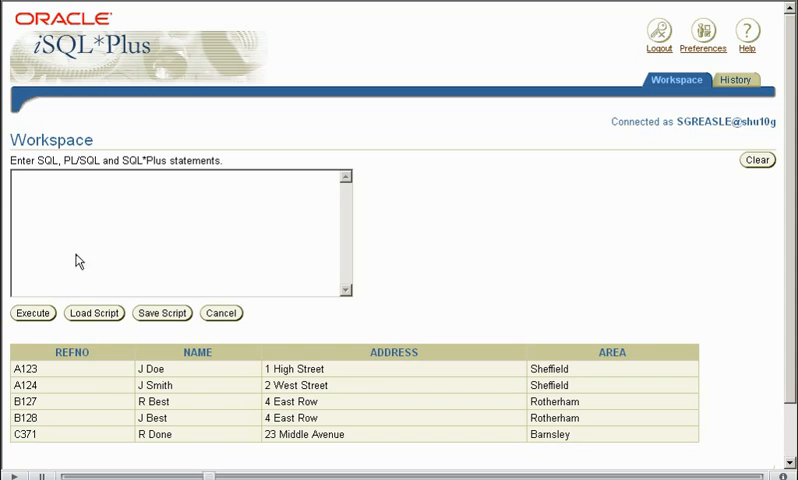
# Run 'select * from custacc' to list the account and reference numbers
pyautogui.write('select *')
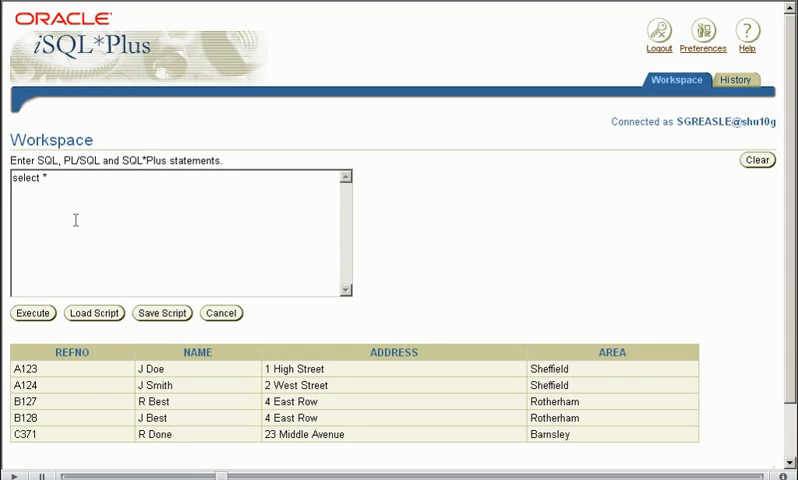
pyautogui.click(48, 176)
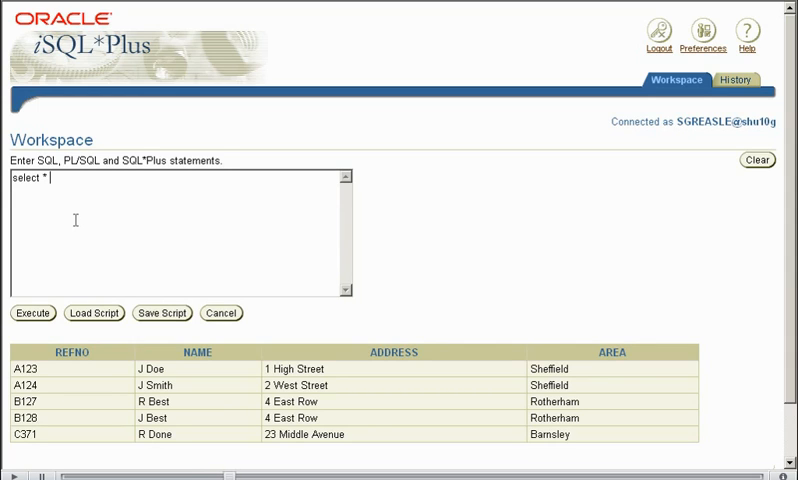
pyautogui.write('from')
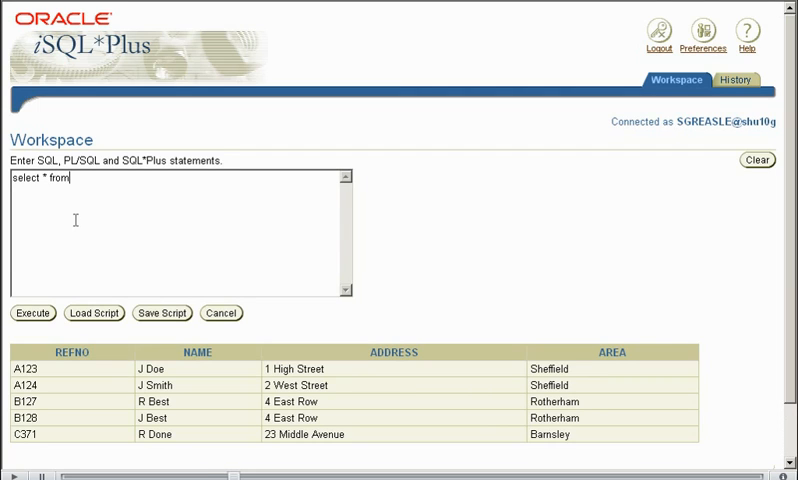
pyautogui.write('custacc')
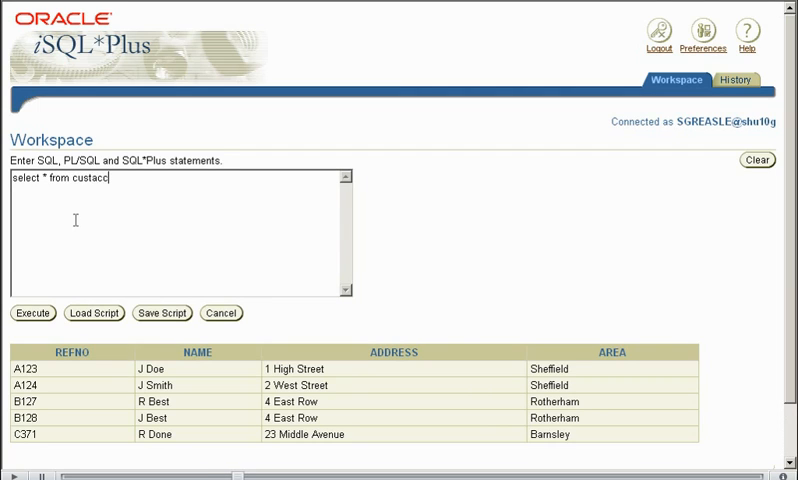
pyautogui.click(32, 312)
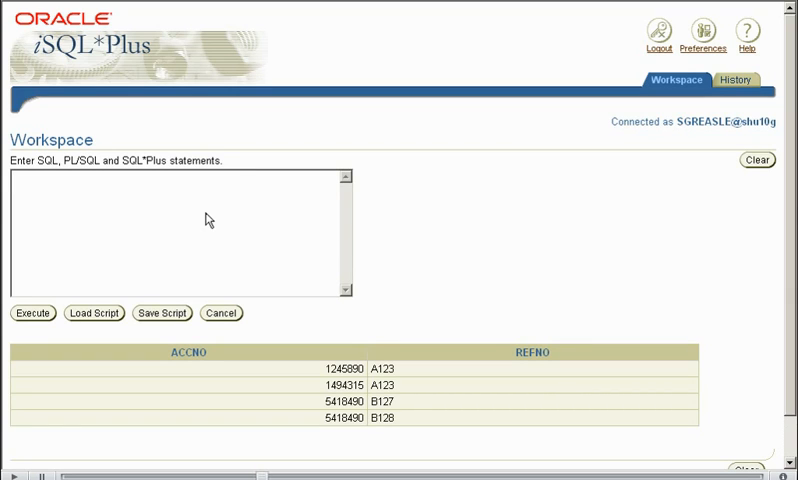
# Run a select-all on acc, then rework the statement back to 'select * from cust;'
pyautogui.write('select * fr')
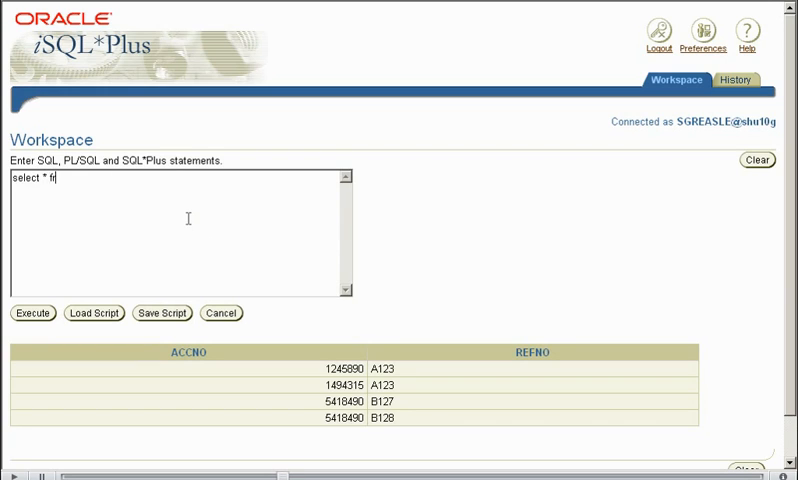
pyautogui.write('om cust;')
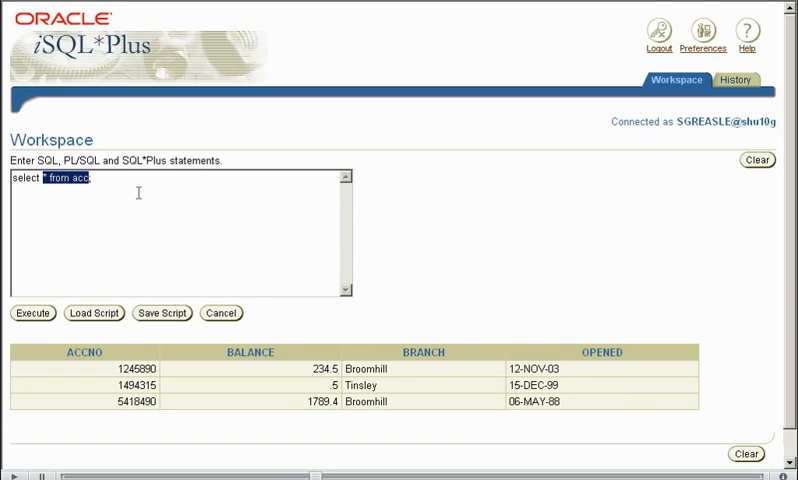
pyautogui.press('Delete')
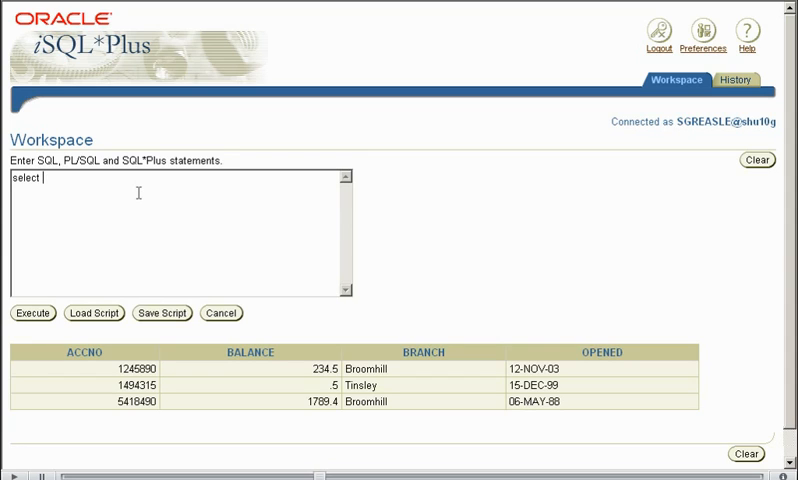
pyautogui.write('cust')
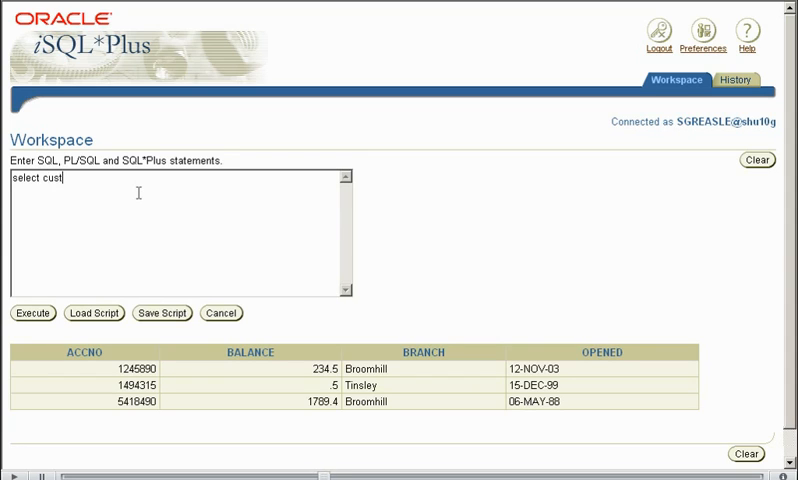
pyautogui.write('.')
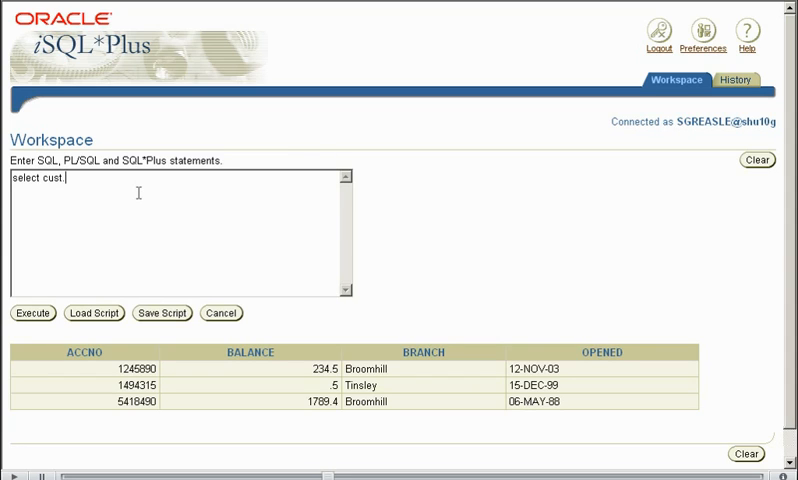
pyautogui.write('na')
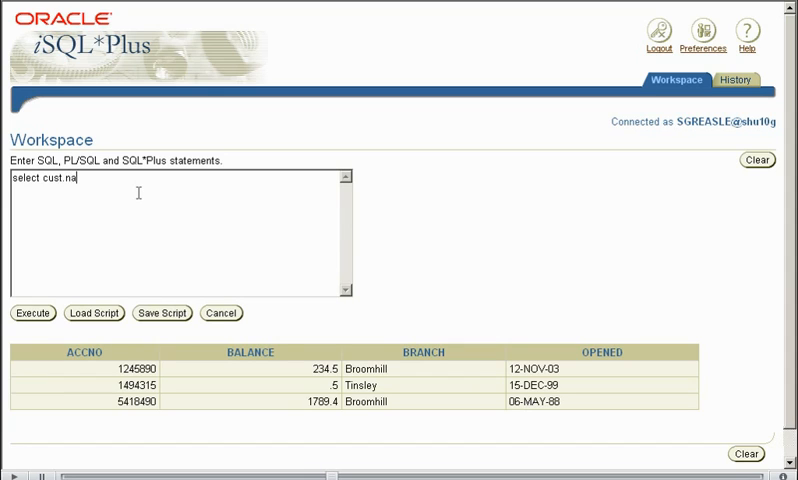
pyautogui.write('me')
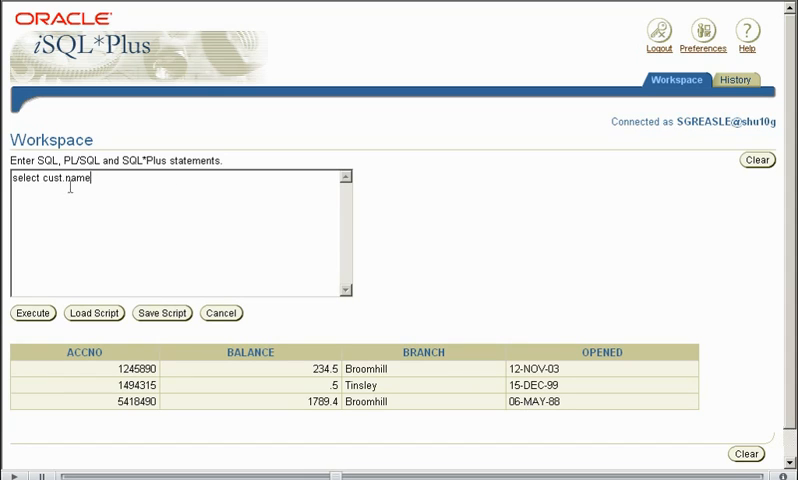
pyautogui.press('BackSpace')
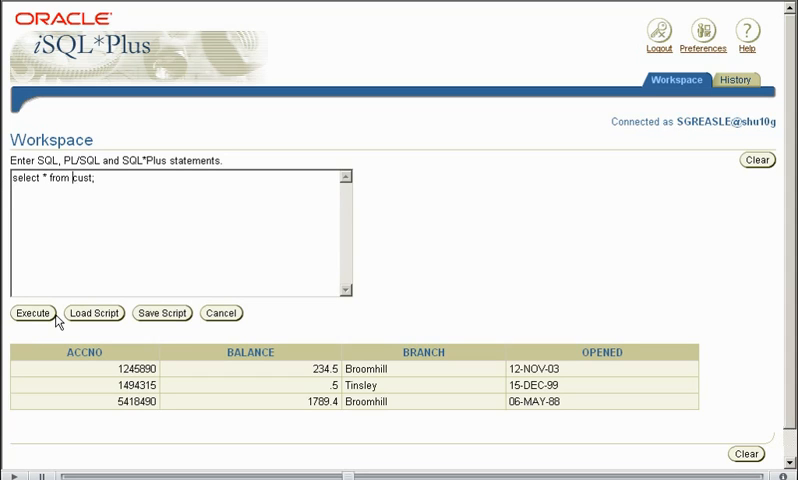
# Run the cust query and start a new one with 'select cust.name, acc.opened'
pyautogui.click(32, 312)
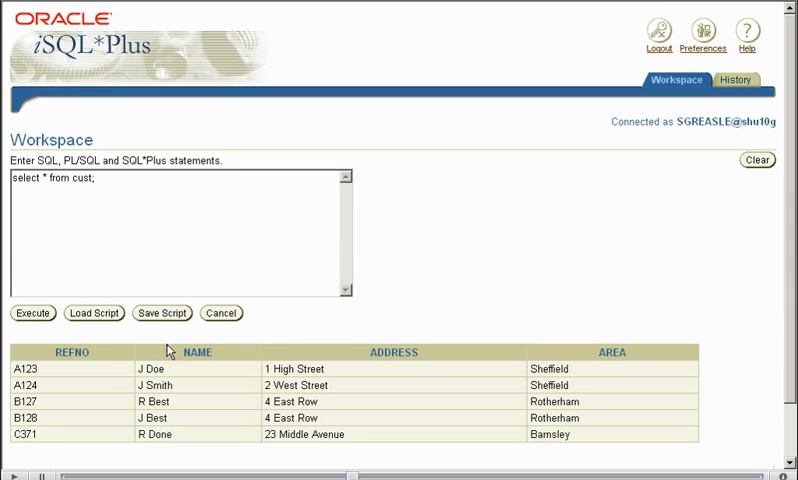
pyautogui.write('select cust.name, a')
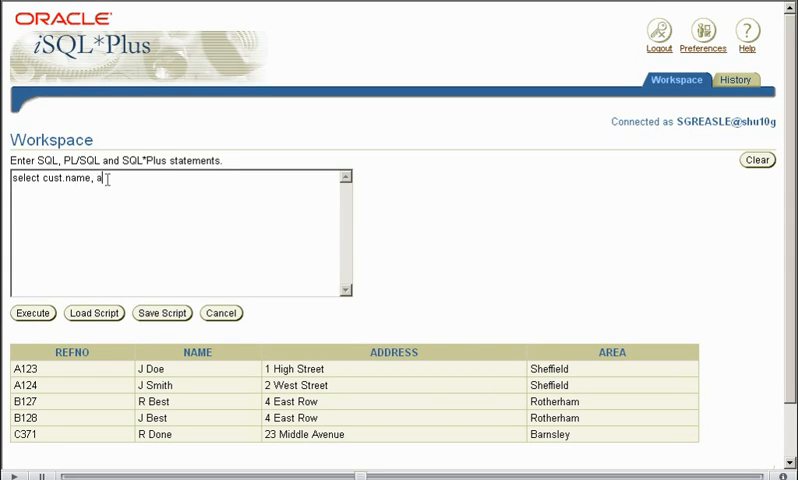
pyautogui.write('cc.ope')
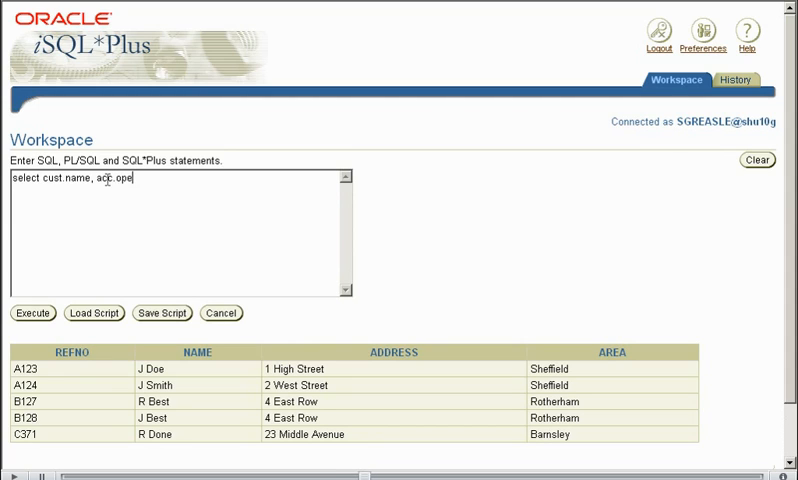
pyautogui.write('ned')
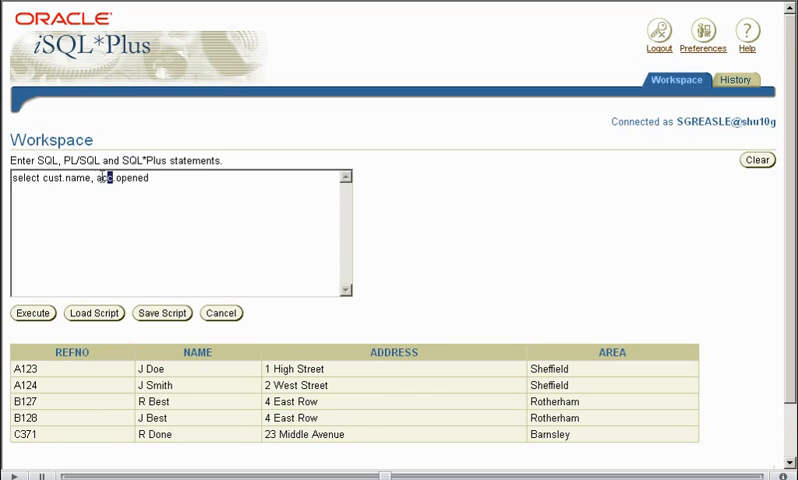
# Check the acc prefix and the opened column name in the select line
pyautogui.doubleClick(102, 180)
pyautogui.write('.')
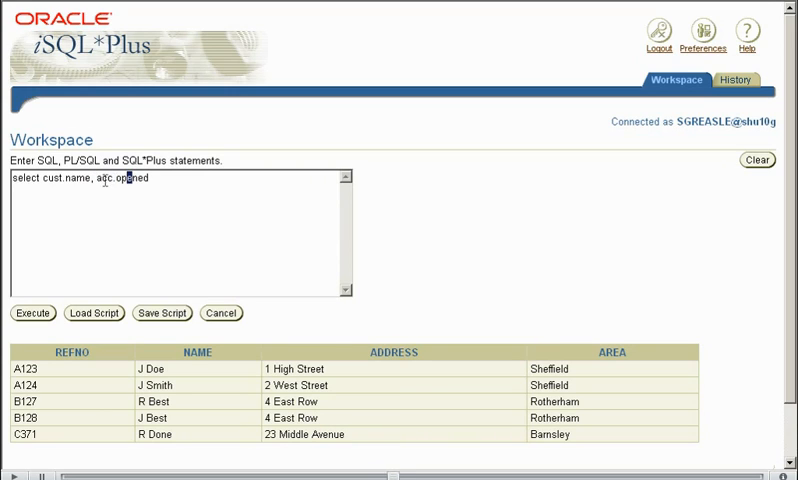
pyautogui.doubleClick(128, 180)
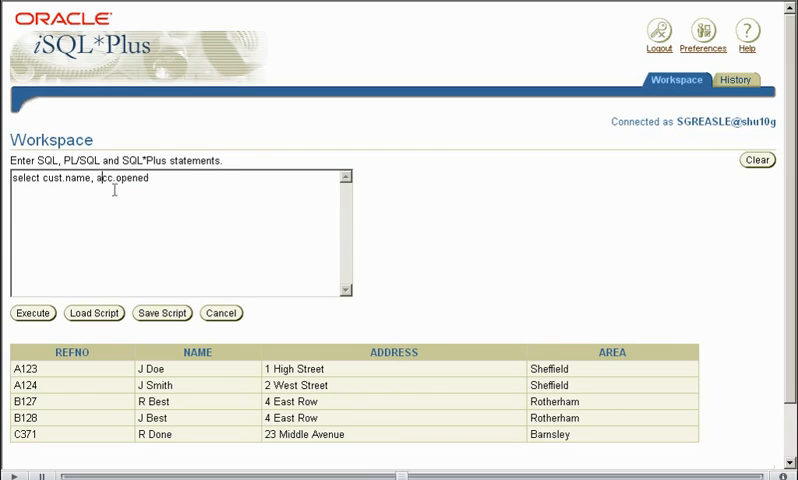
pyautogui.doubleClick(48, 180)
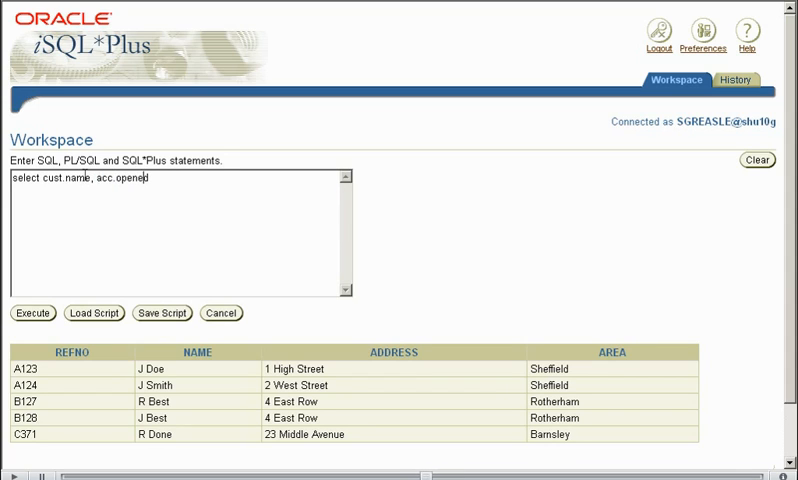
pyautogui.doubleClick(76, 180)
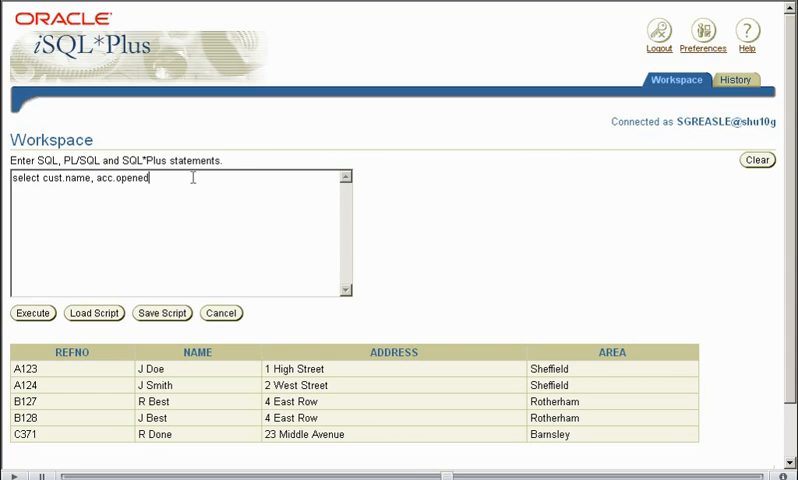
pyautogui.moveTo(62, 356)
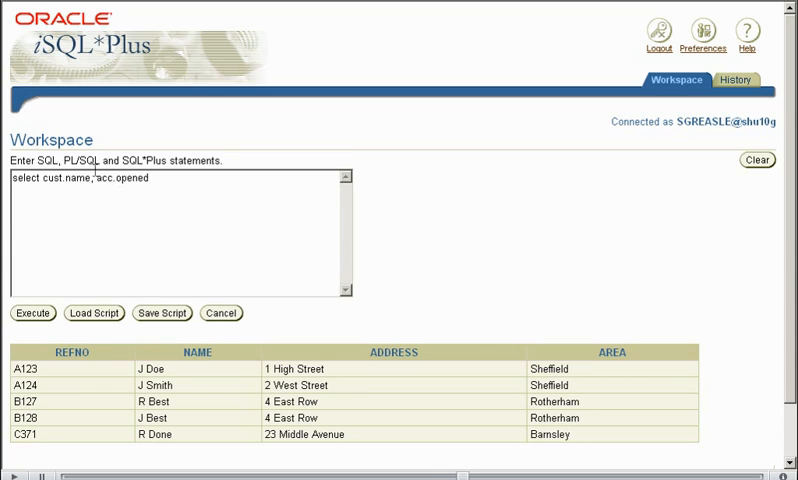
pyautogui.doubleClick(100, 178)
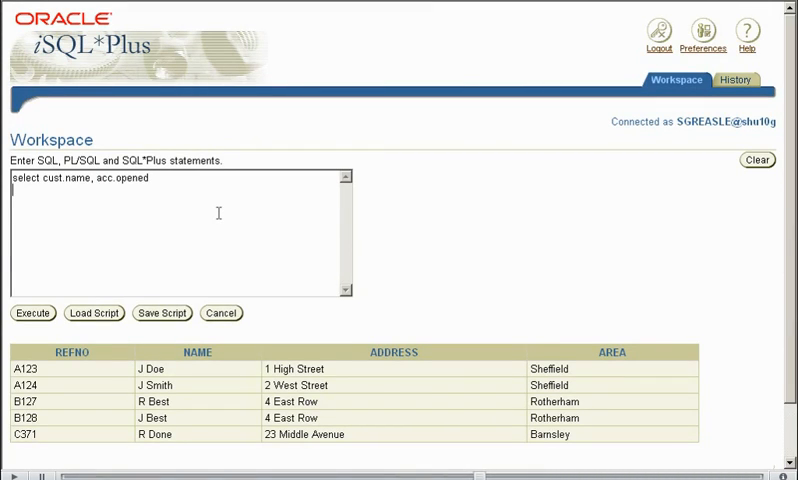
# Add 'from cust, custacc, acc where cust.refno = custacc.refno'
pyautogui.write('from')
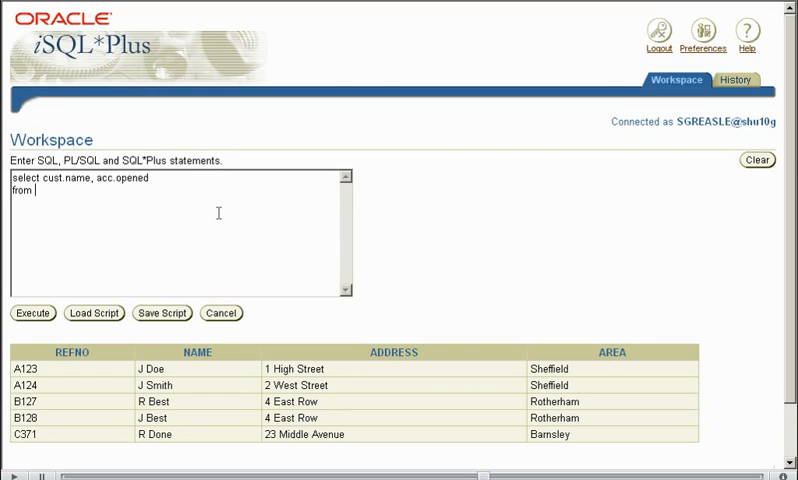
pyautogui.write('cust, custacc,')
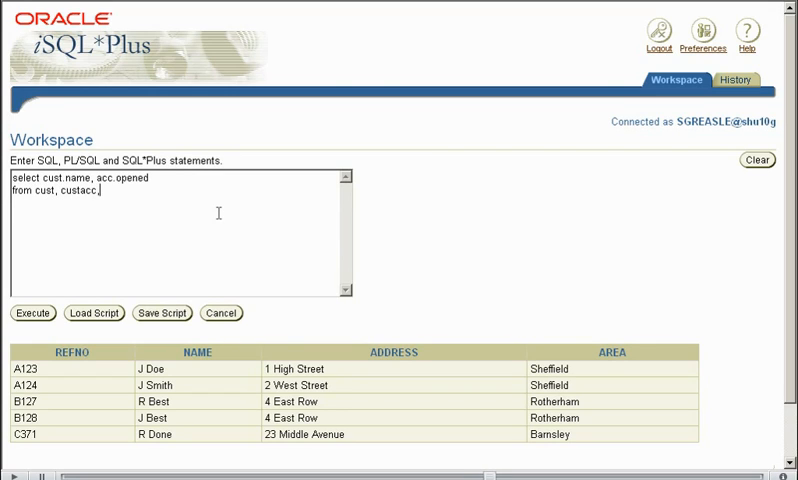
pyautogui.write('acc')
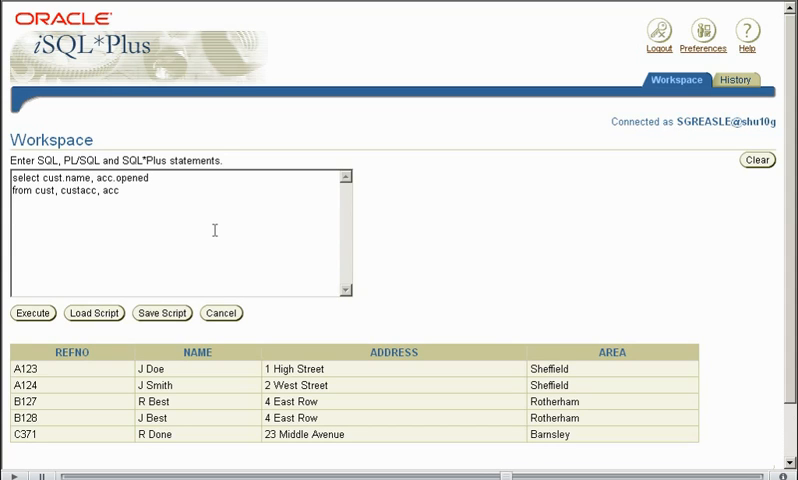
pyautogui.write('where')
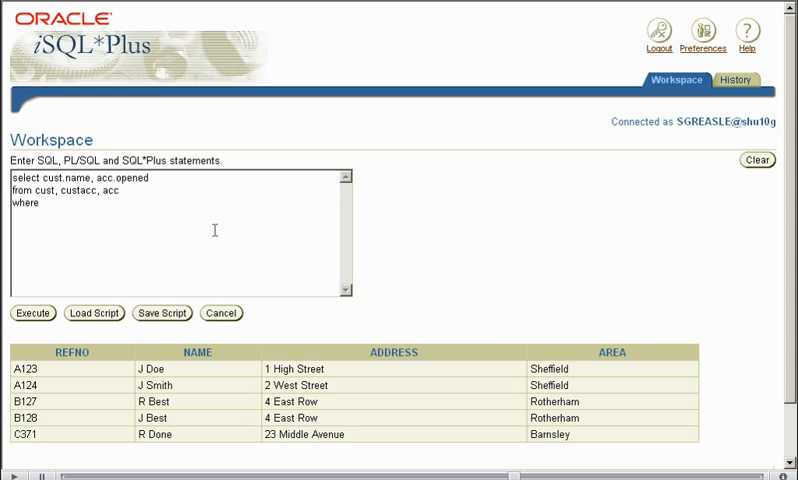
pyautogui.write('cu')
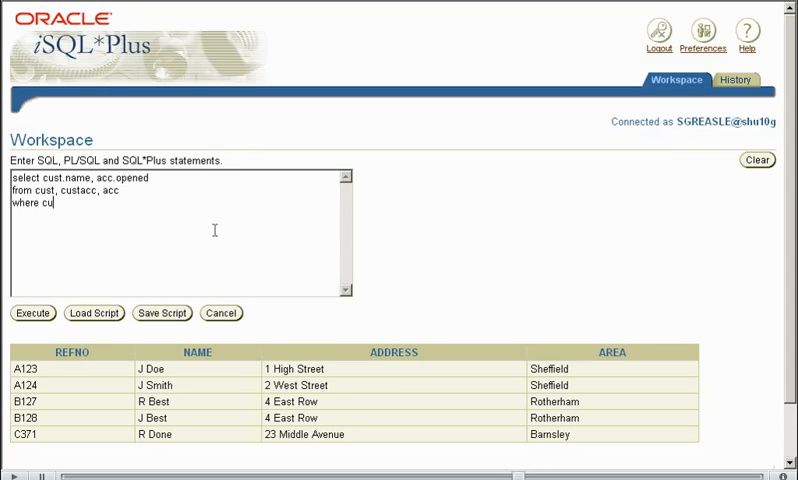
pyautogui.write('st.refno')
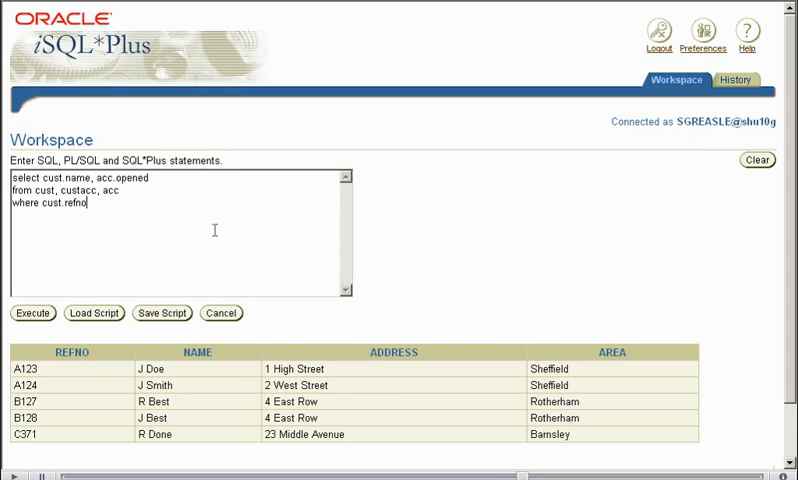
pyautogui.write('= custacc')
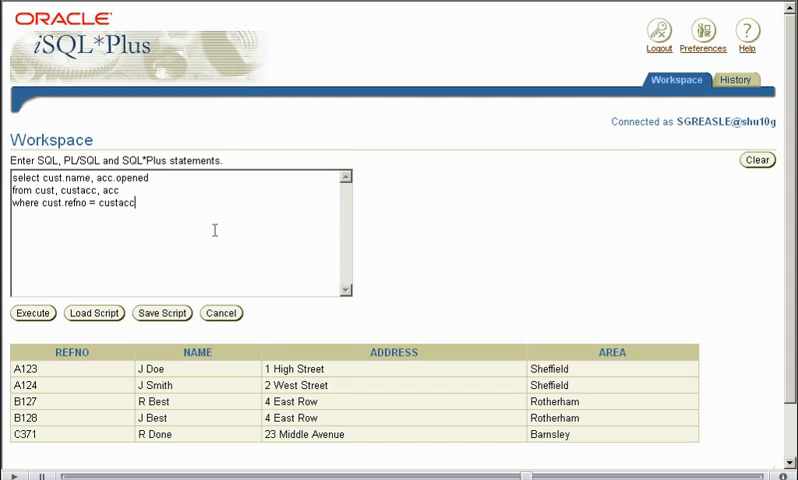
pyautogui.write('.refno')
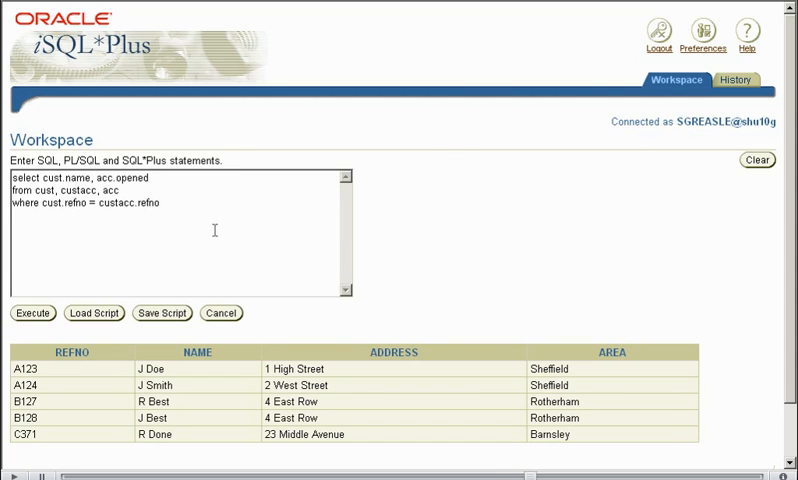
# Complete the join with 'and custacc.accno = acc.accno;'
pyautogui.write('and custacc.')
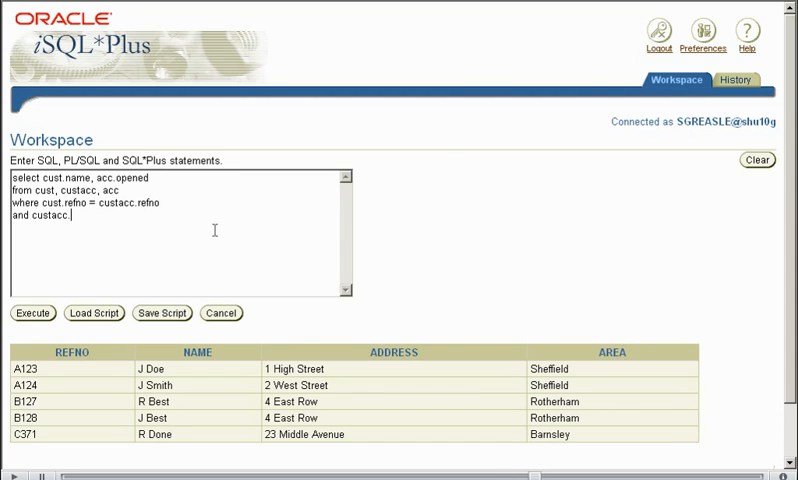
pyautogui.write('ccno = a')
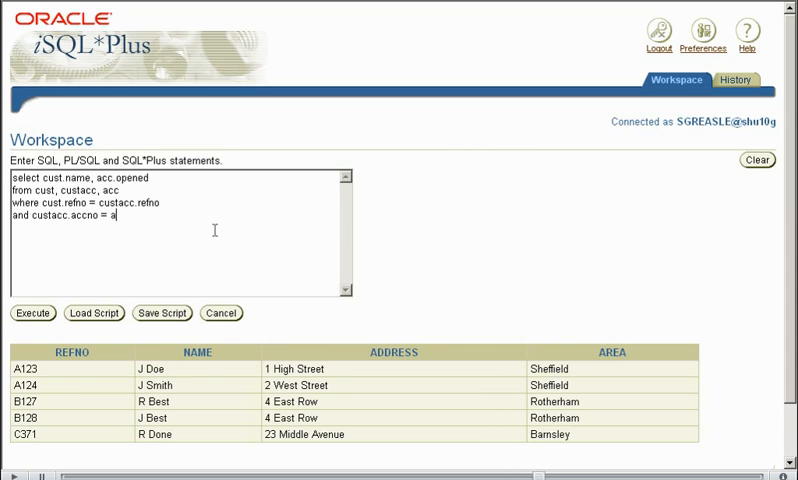
pyautogui.write('cc.ref')
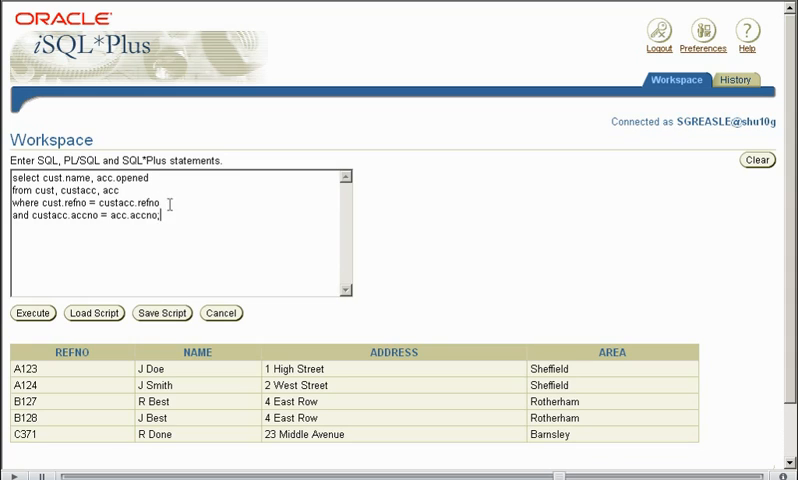
pyautogui.doubleClick(128, 204)
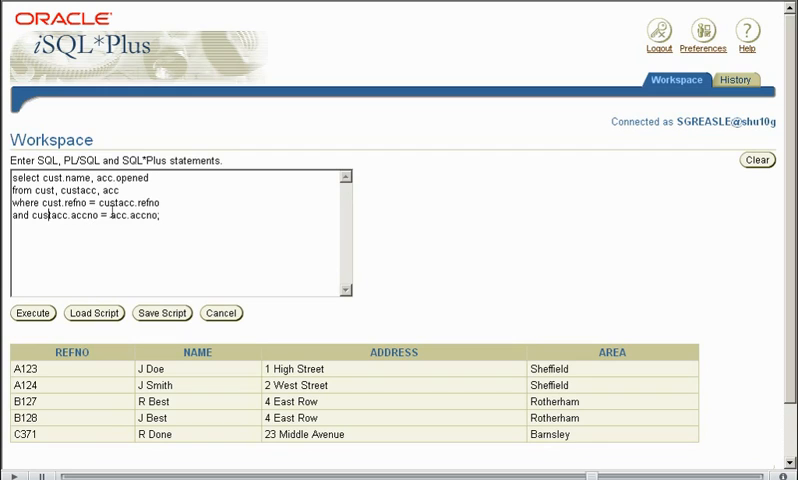
pyautogui.doubleClick(56, 204)
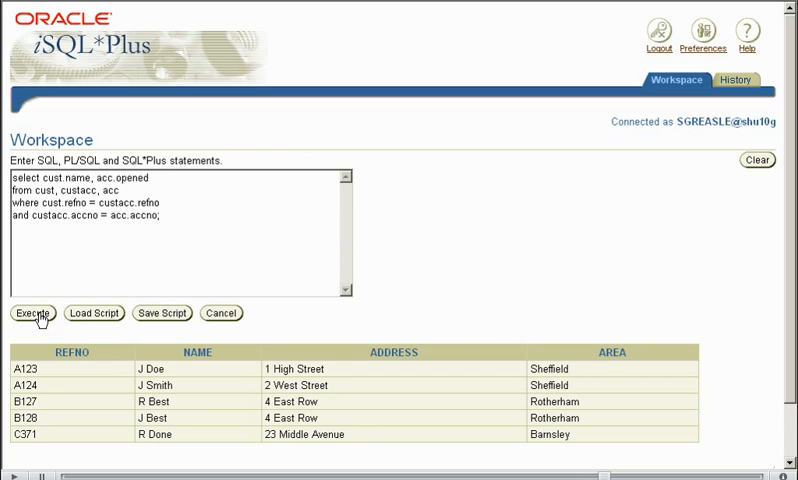
# Run the three-table join, returning four customer names with opened dates
pyautogui.click(32, 312)
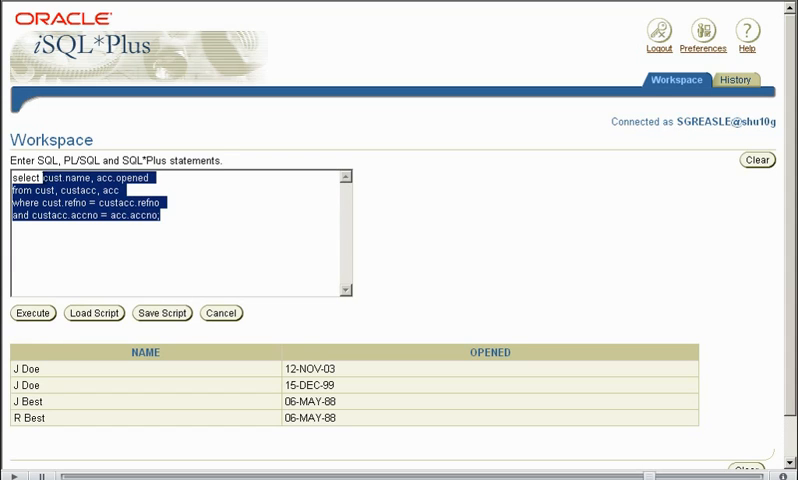
# Run 'select * from cust', then change it to custacc and run it again
pyautogui.write('select * from cus')
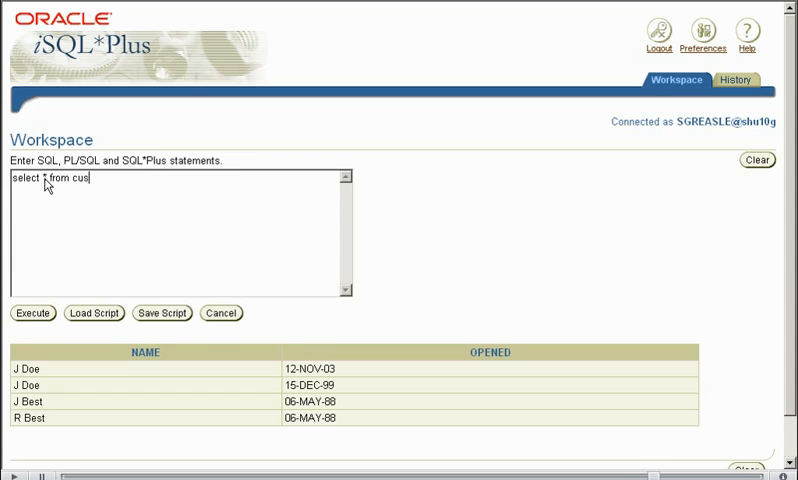
pyautogui.click(32, 312)
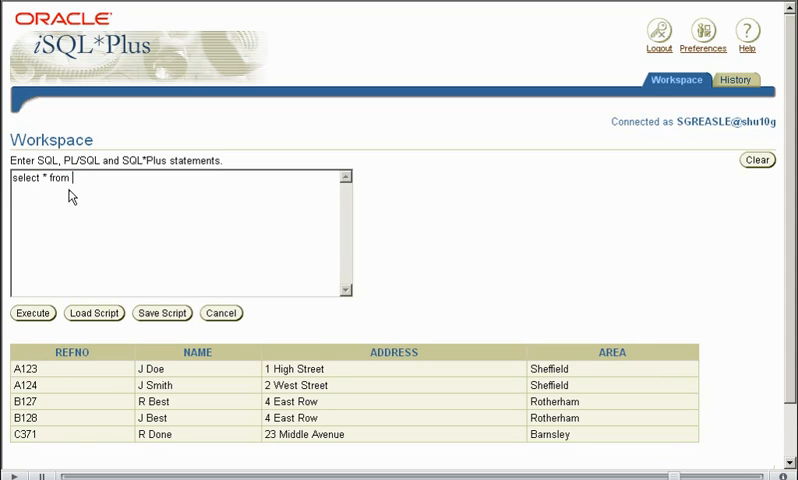
pyautogui.write('custacc')
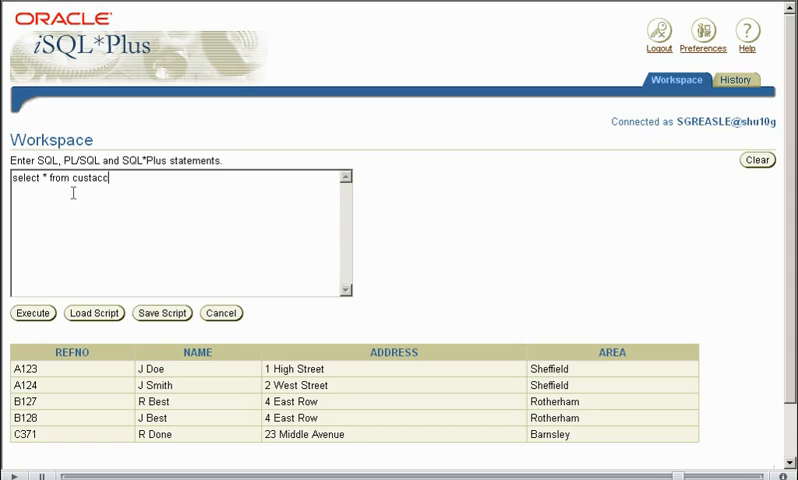
pyautogui.click(32, 312)
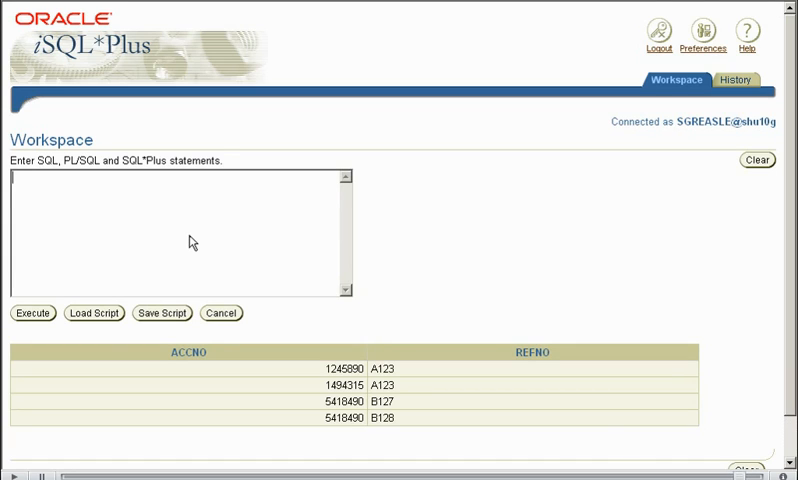
pyautogui.moveTo(216, 268)
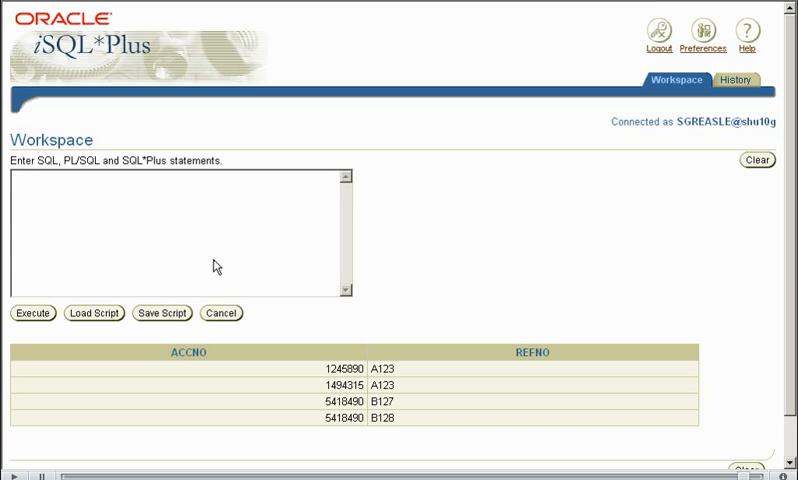
pyautogui.moveTo(414, 462)
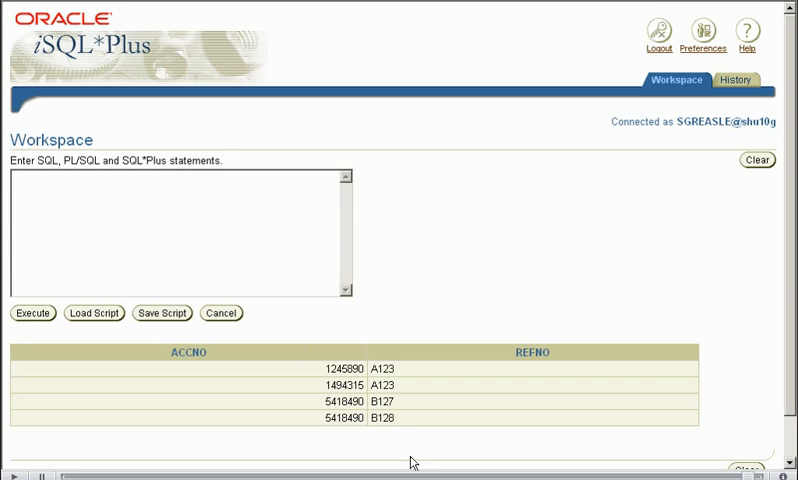